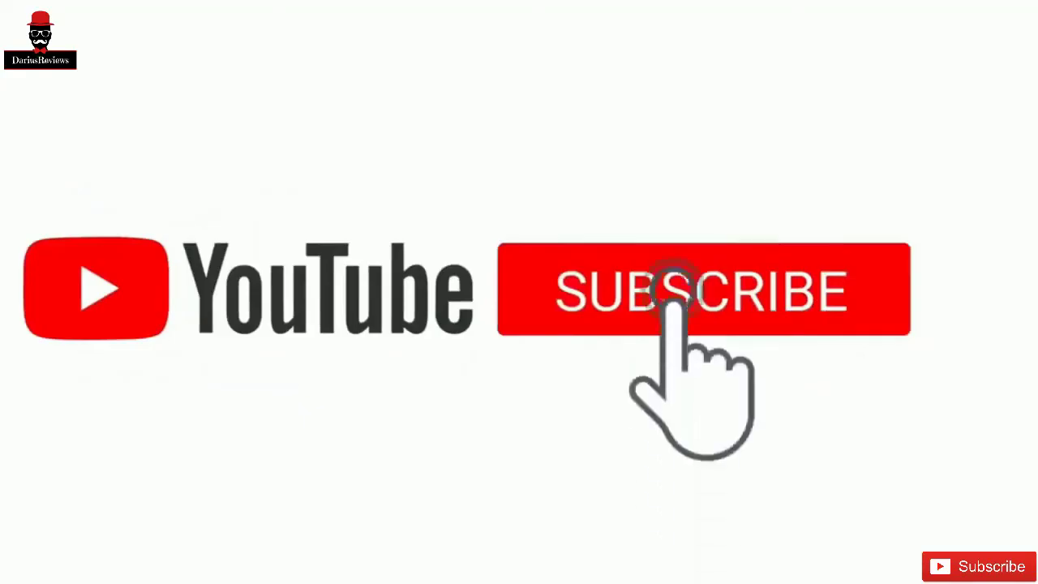
- Watch the outro's Subscribe button turn grey SUBSCRIBED and the bell reminder ring
left_click(671, 291)
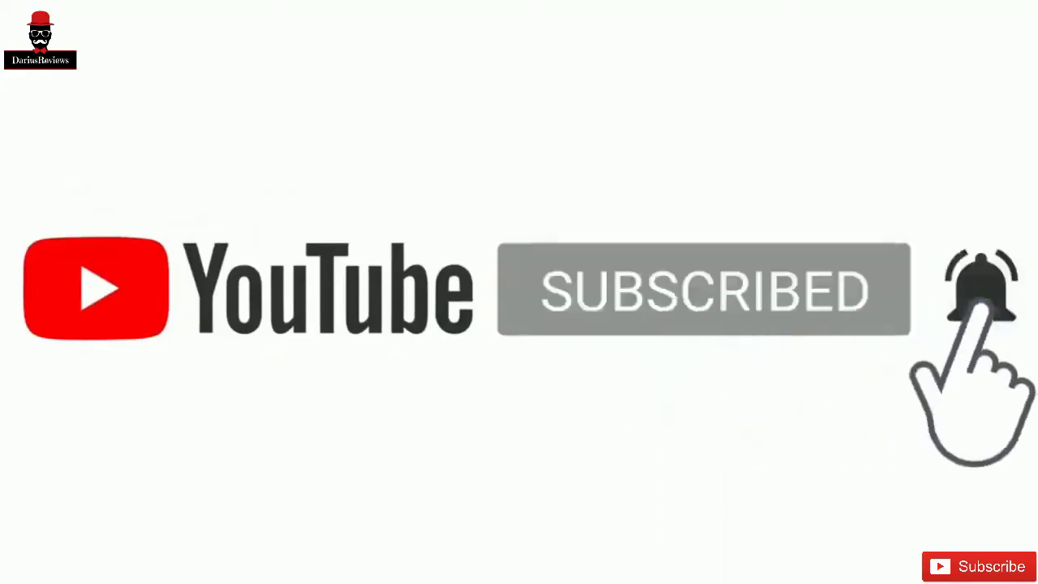